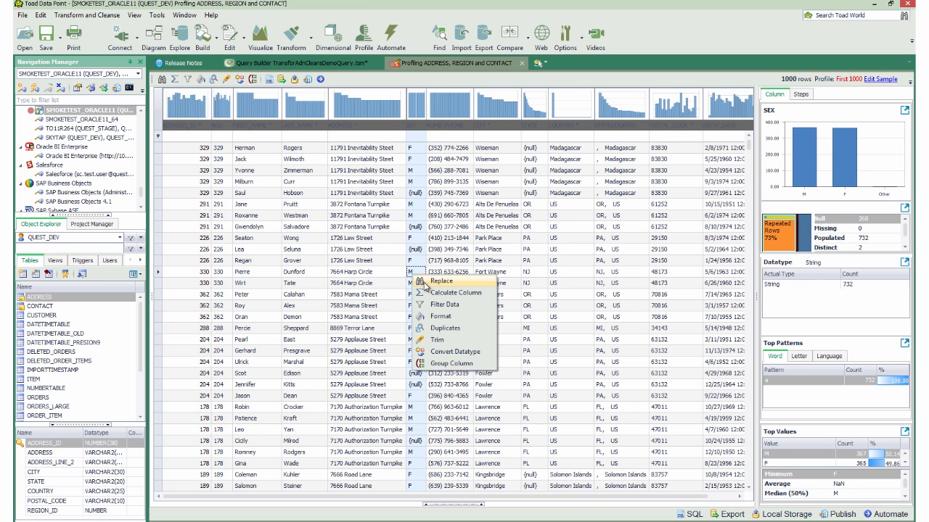
Replace blank SEX values with NA using a find-and-replace rule.
{"action": "left_click", "coordinate": [441, 281]}
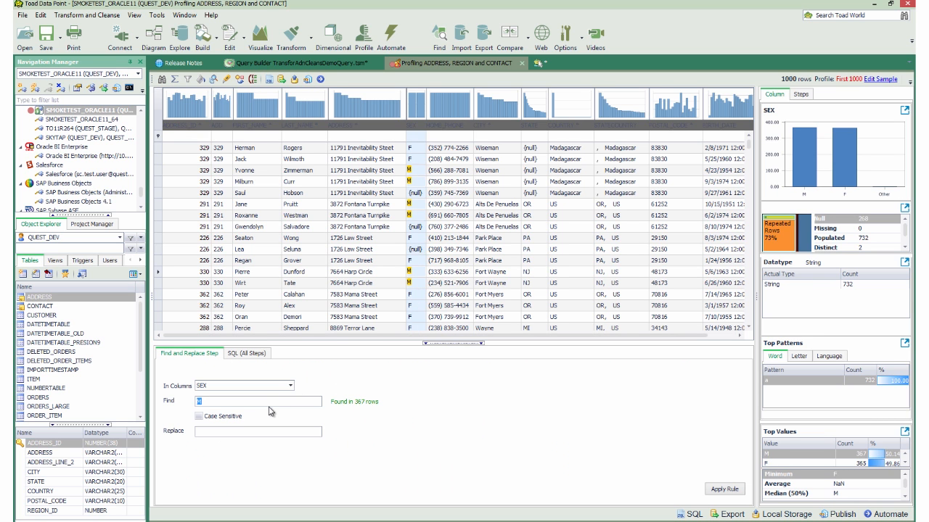
{"action": "left_click", "coordinate": [258, 400]}
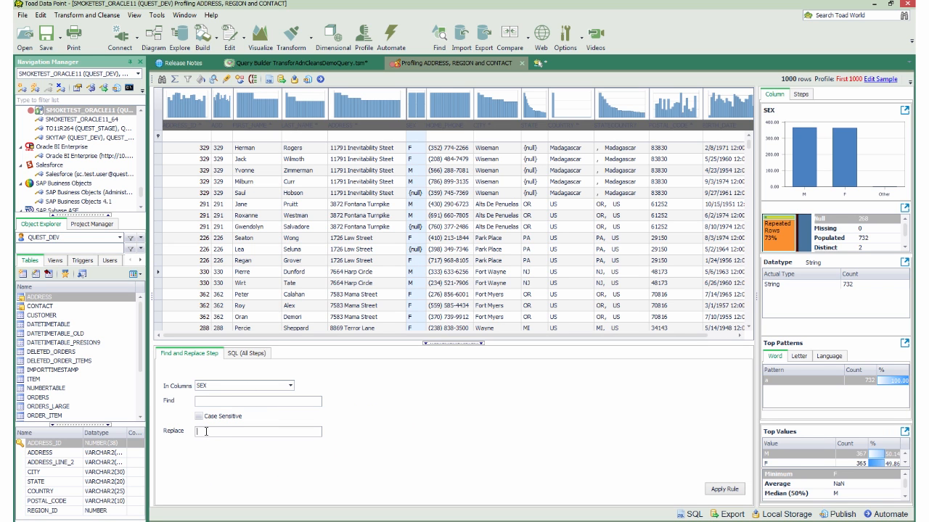
{"action": "type", "text": "NA"}
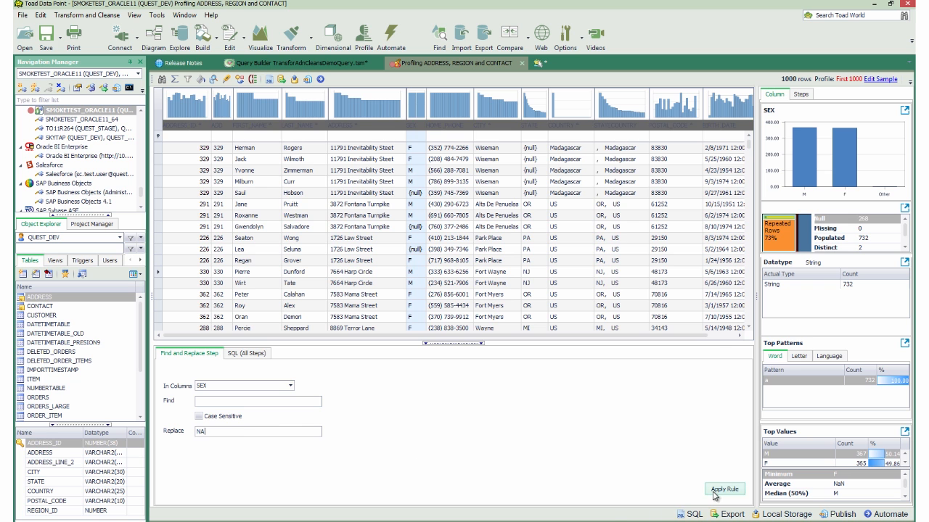
{"action": "left_click", "coordinate": [721, 488]}
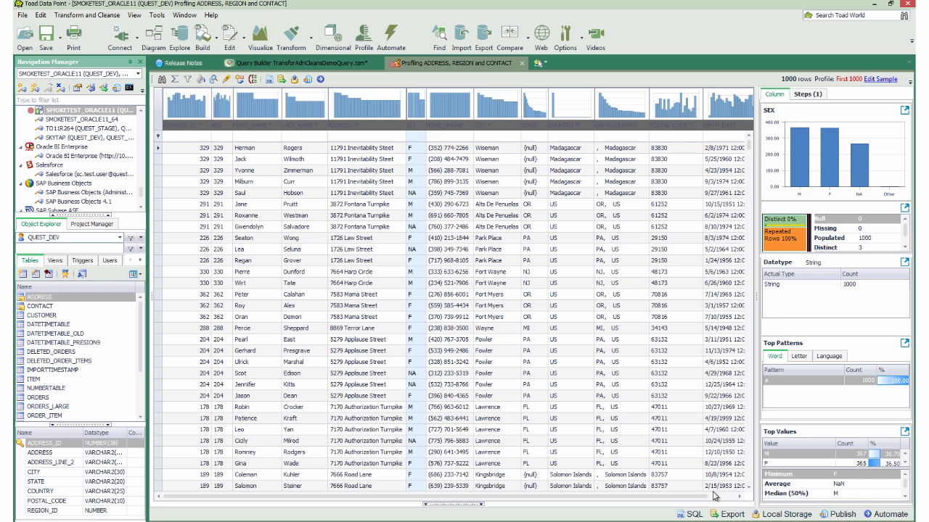
{"action": "mouse_move", "coordinate": [839, 101]}
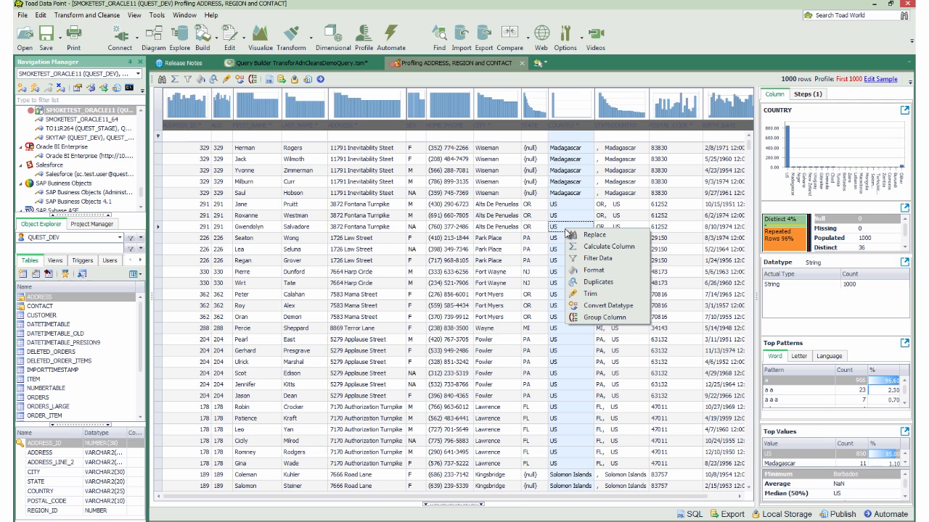
Filter rows so COUNTRY contains US, using the Contains operator.
{"action": "left_click", "coordinate": [598, 258]}
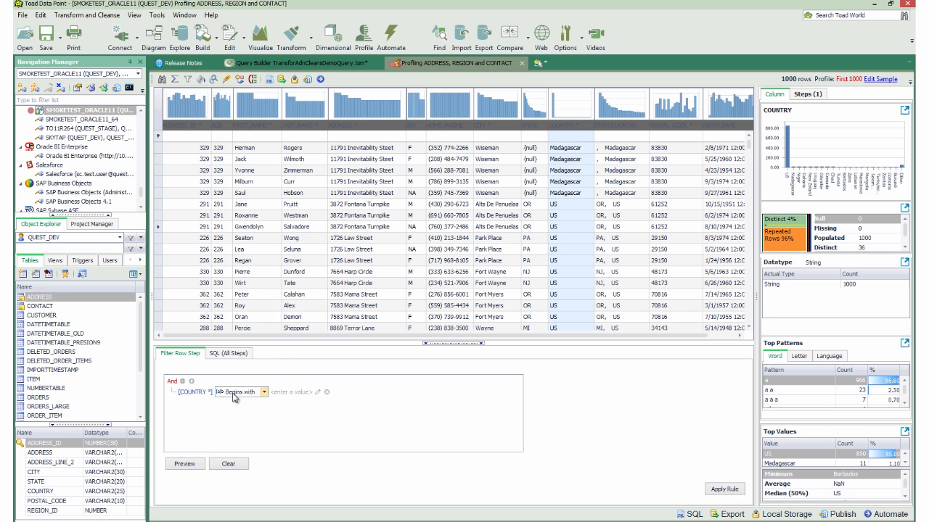
{"action": "left_click", "coordinate": [264, 391]}
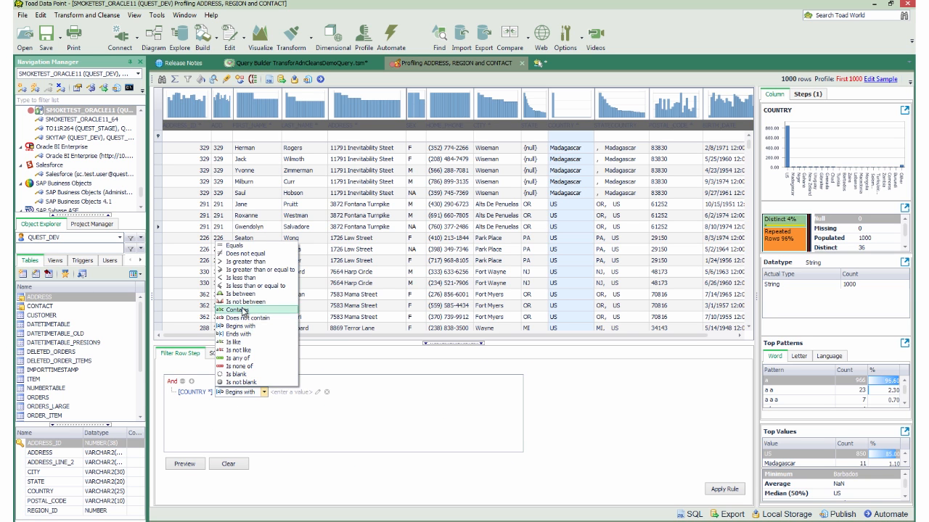
{"action": "left_click", "coordinate": [235, 306]}
{"action": "type", "text": "US"}
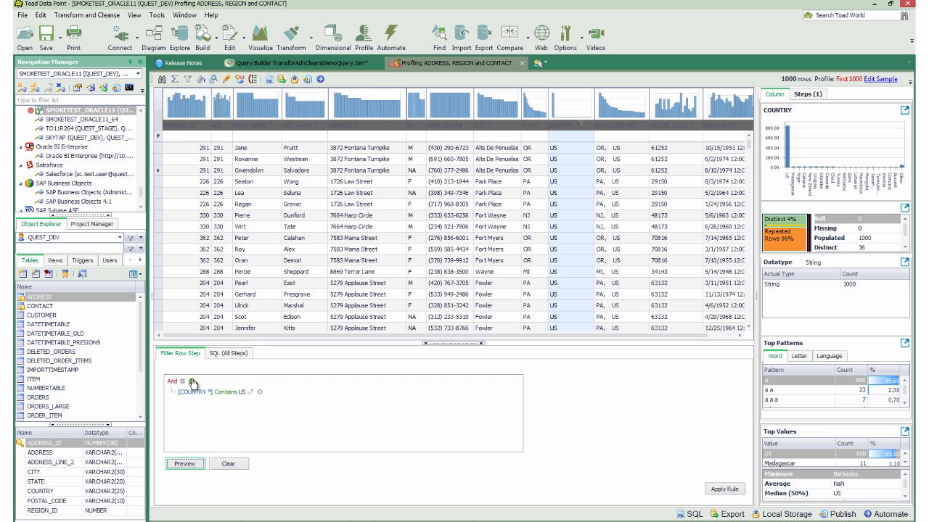
{"action": "left_click", "coordinate": [187, 380]}
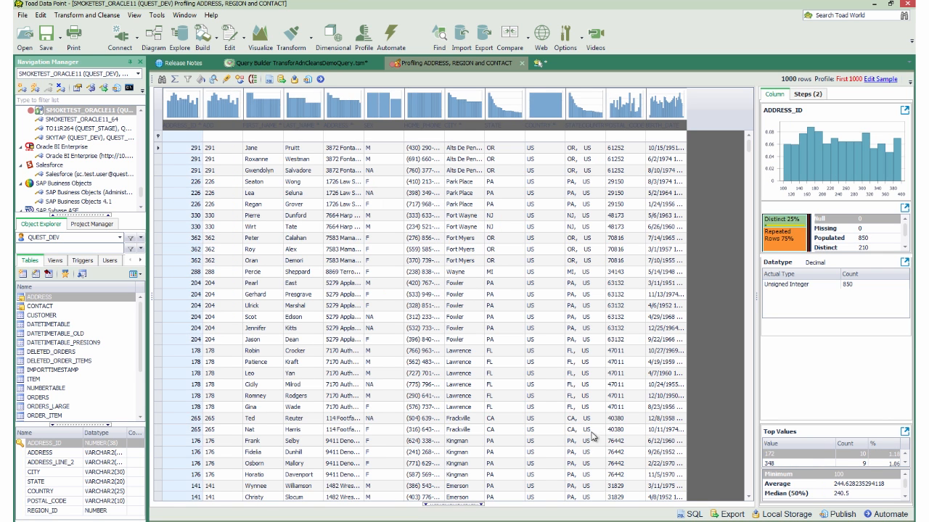
{"action": "mouse_move", "coordinate": [253, 316]}
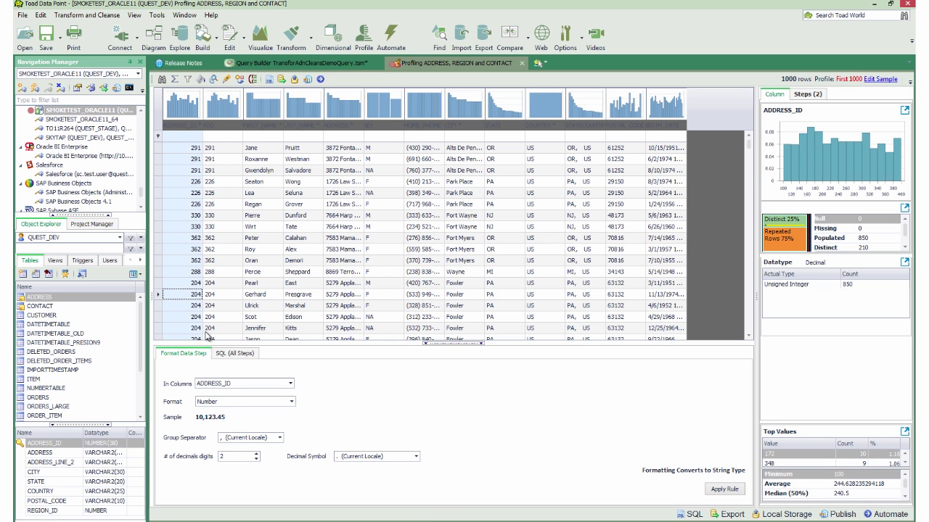
{"action": "mouse_move", "coordinate": [193, 410]}
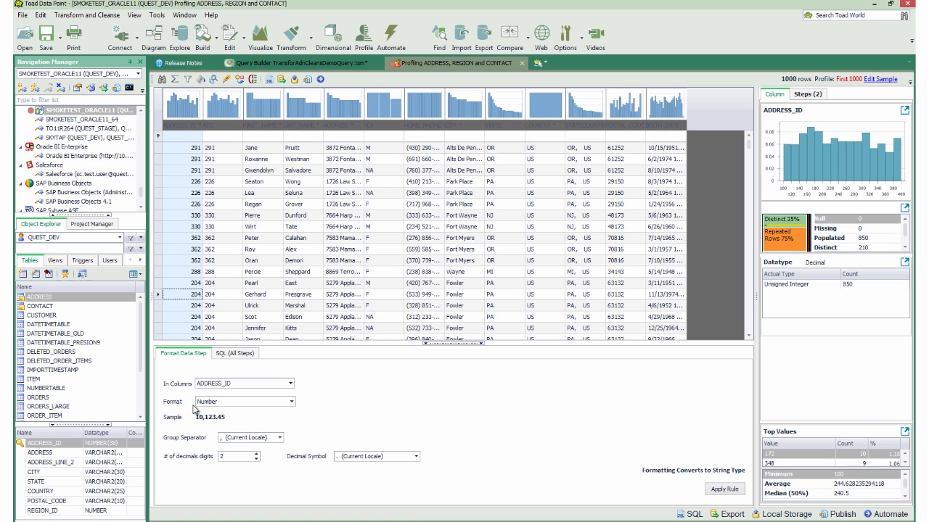
{"action": "mouse_move", "coordinate": [230, 405]}
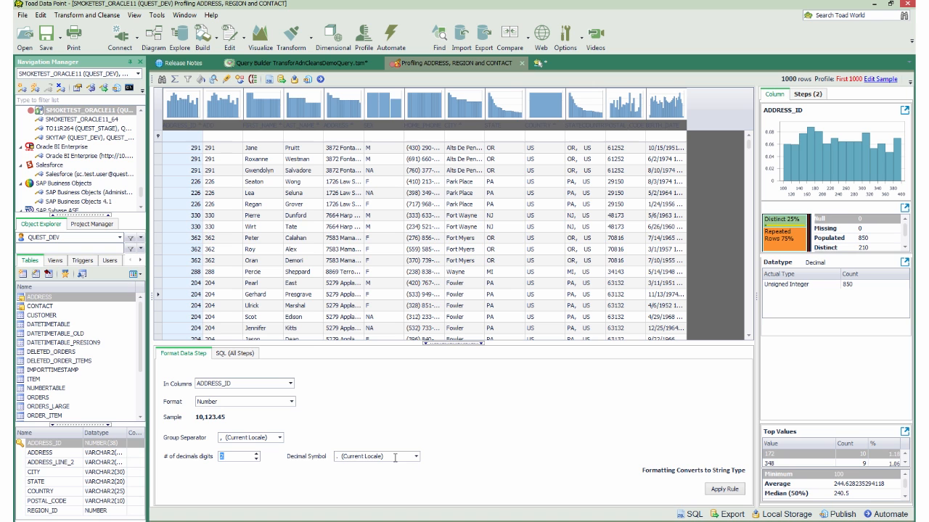
{"action": "mouse_move", "coordinate": [307, 444]}
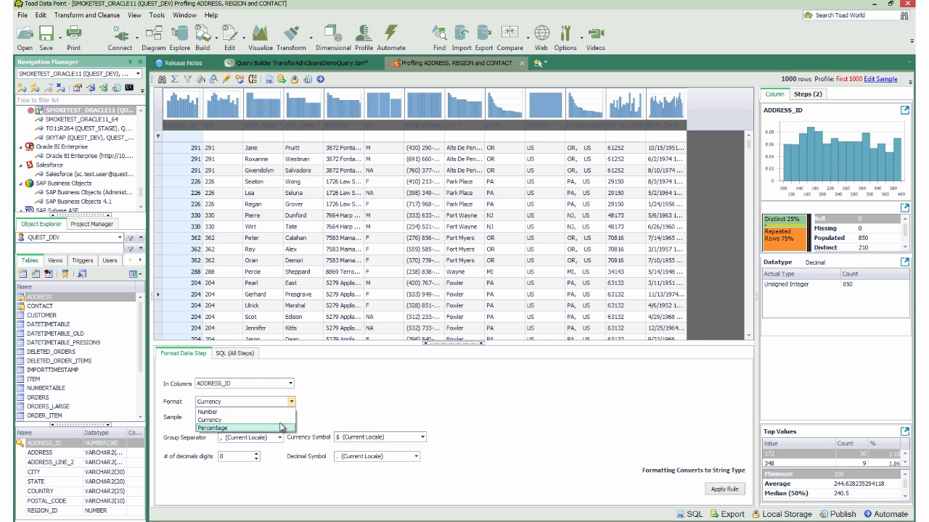
Format ADDRESS_ID as Percentage with 0 decimal digits.
{"action": "left_click", "coordinate": [212, 426]}
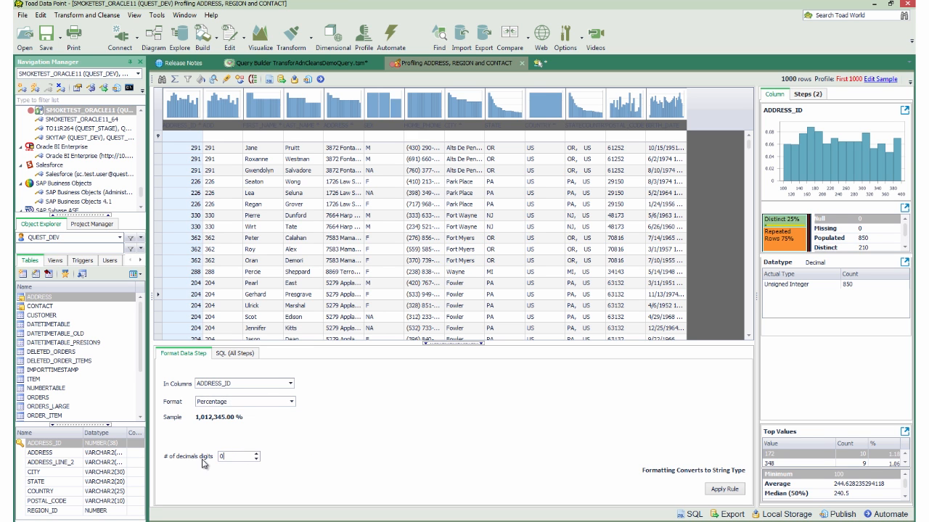
{"action": "left_click", "coordinate": [737, 486]}
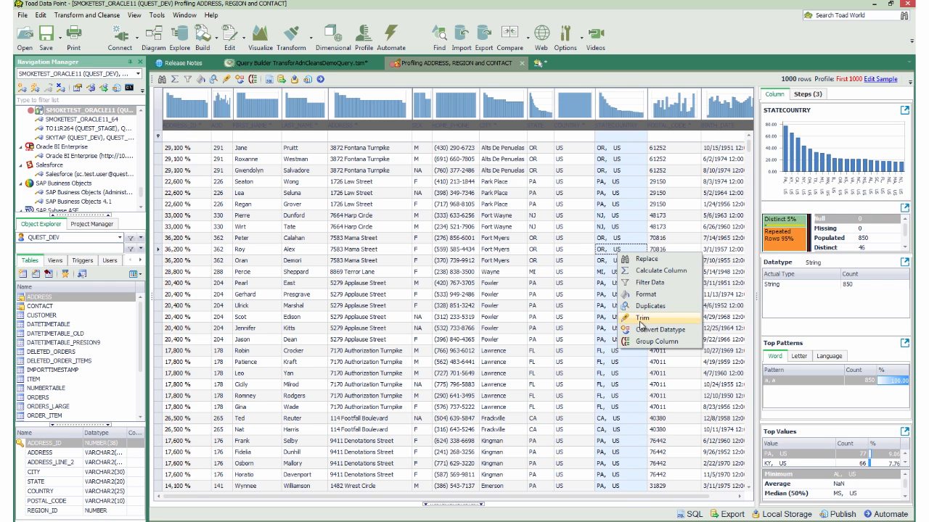
Trim STATECOUNTRY: remove leading spaces and simplify repeated whitespace.
{"action": "left_click", "coordinate": [641, 318]}
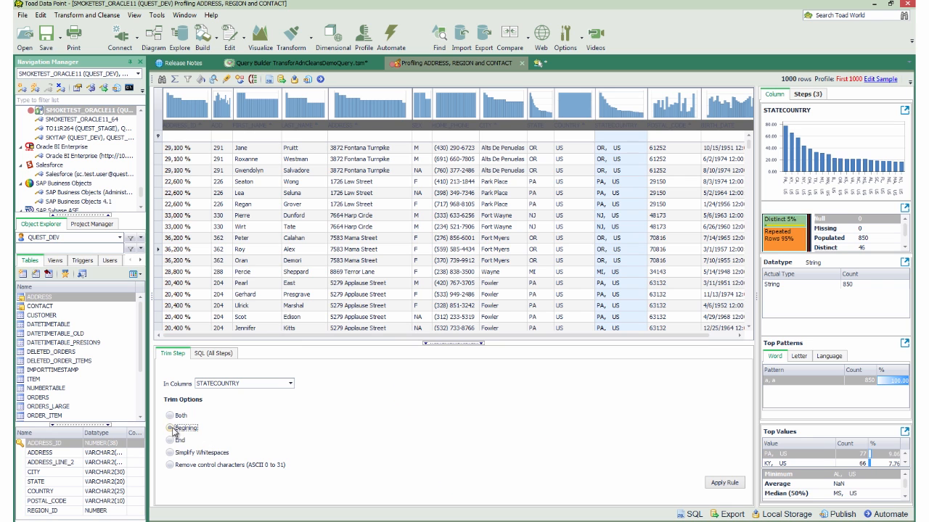
{"action": "left_click", "coordinate": [171, 412]}
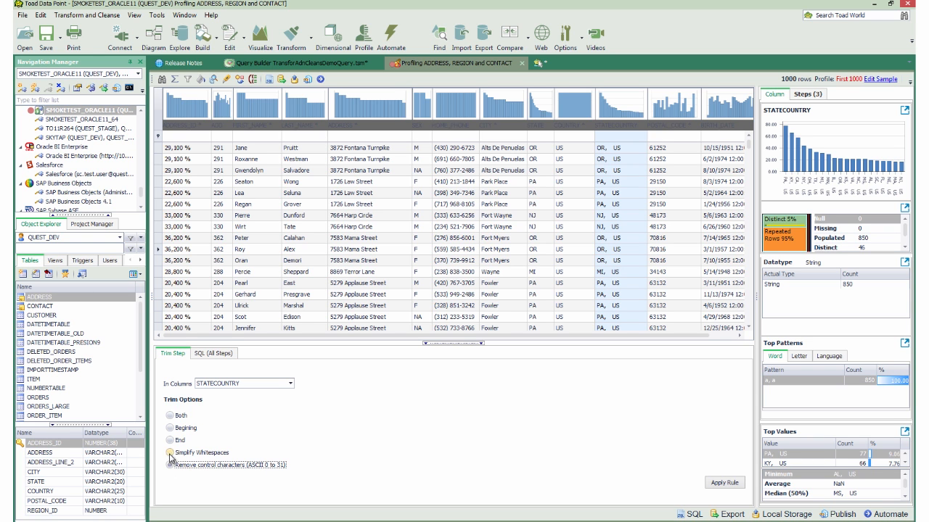
{"action": "left_click", "coordinate": [168, 452]}
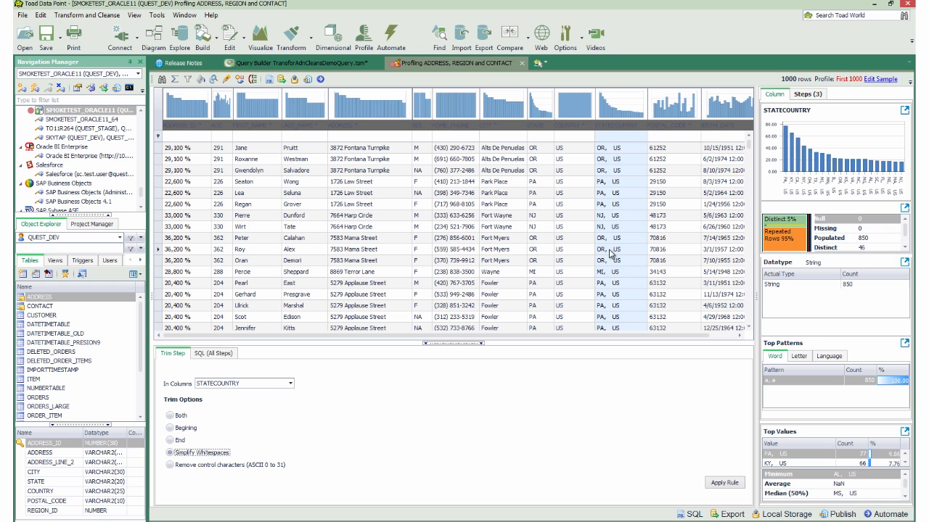
{"action": "mouse_move", "coordinate": [610, 255]}
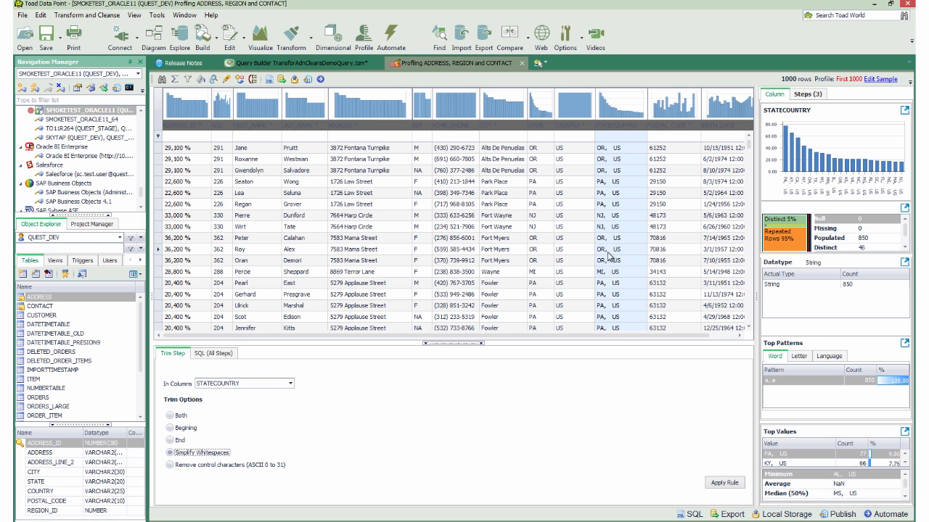
{"action": "left_click", "coordinate": [732, 483]}
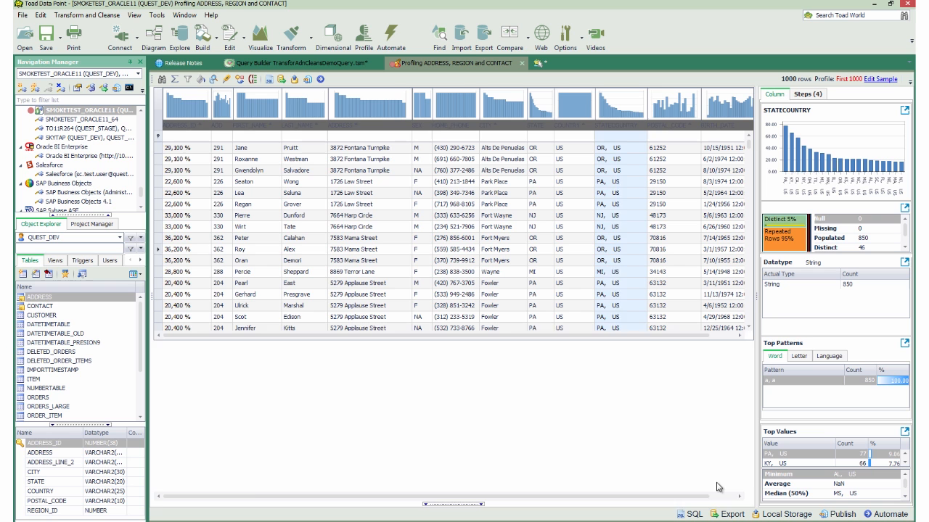
{"action": "scroll", "scroll_direction": "down", "scroll_amount": 3}
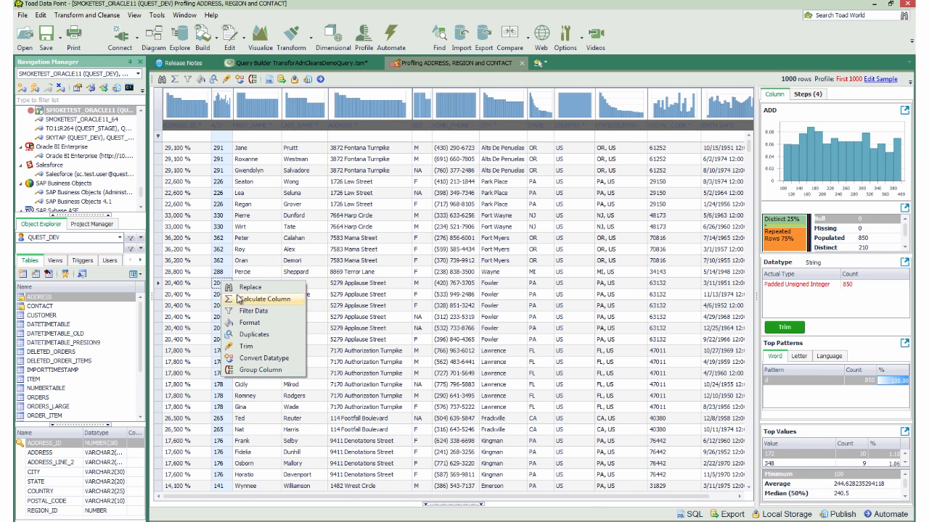
Convert the ADD column from String to Unsigned Integer with rounding.
{"action": "left_click", "coordinate": [267, 357]}
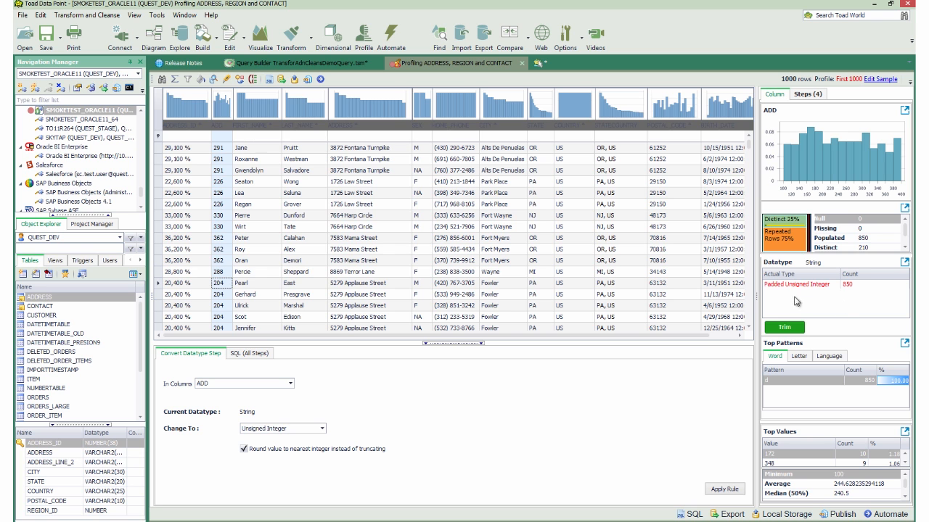
{"action": "mouse_move", "coordinate": [853, 294]}
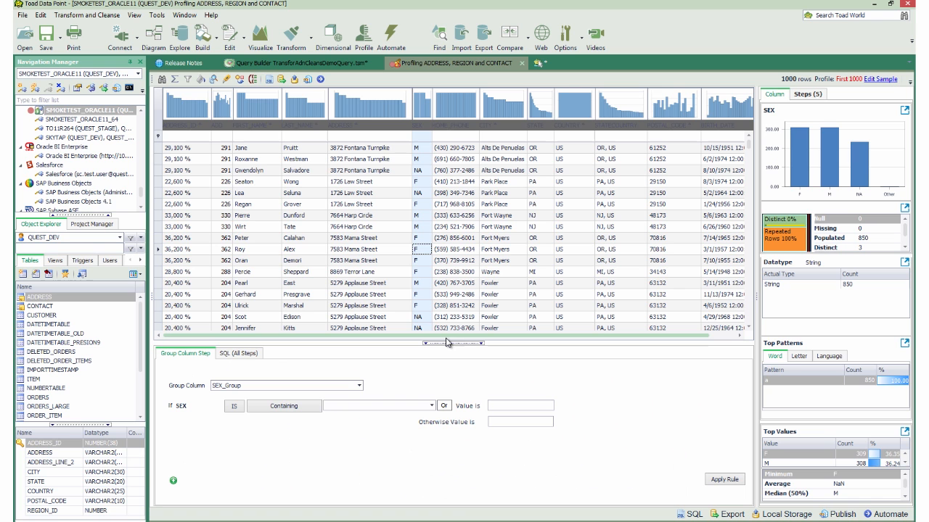
Define group conditions SEX containing F → Female and M → Male.
{"action": "left_click", "coordinate": [431, 406]}
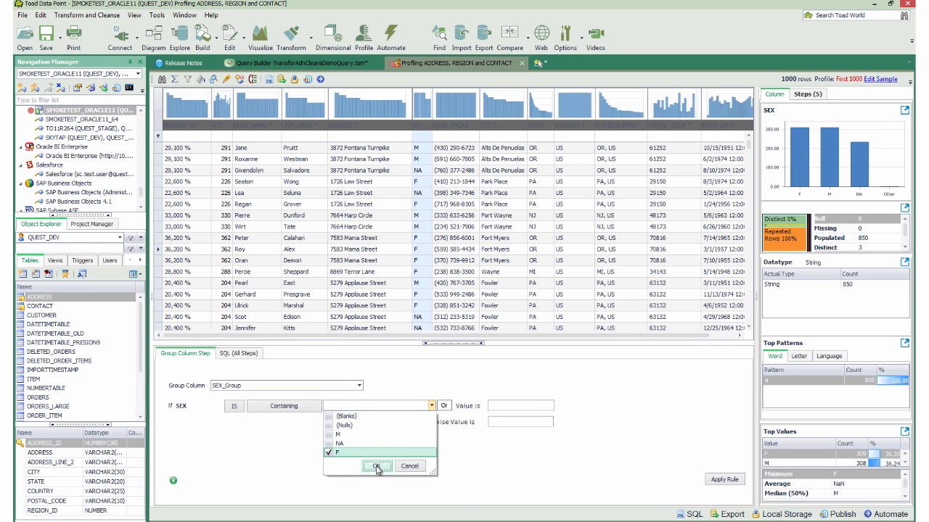
{"action": "left_click", "coordinate": [373, 467]}
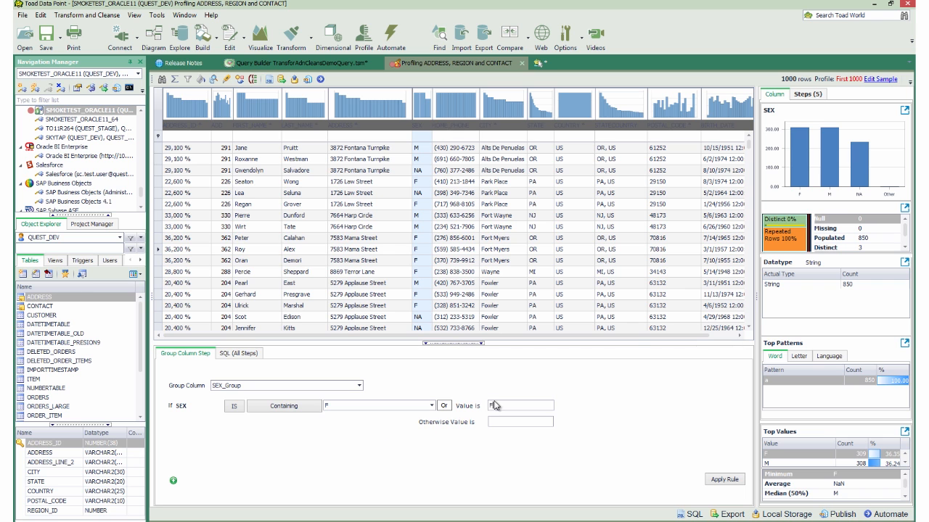
{"action": "type", "text": "Female"}
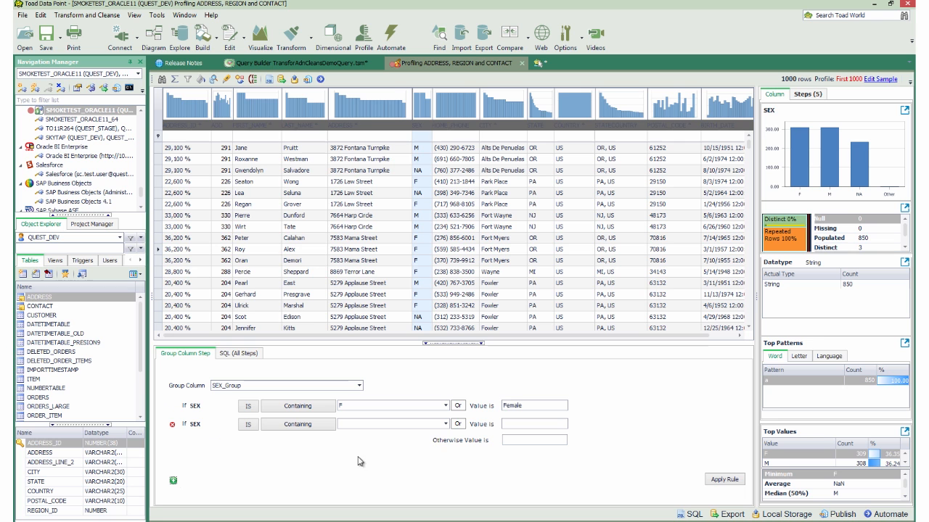
{"action": "left_click", "coordinate": [443, 424]}
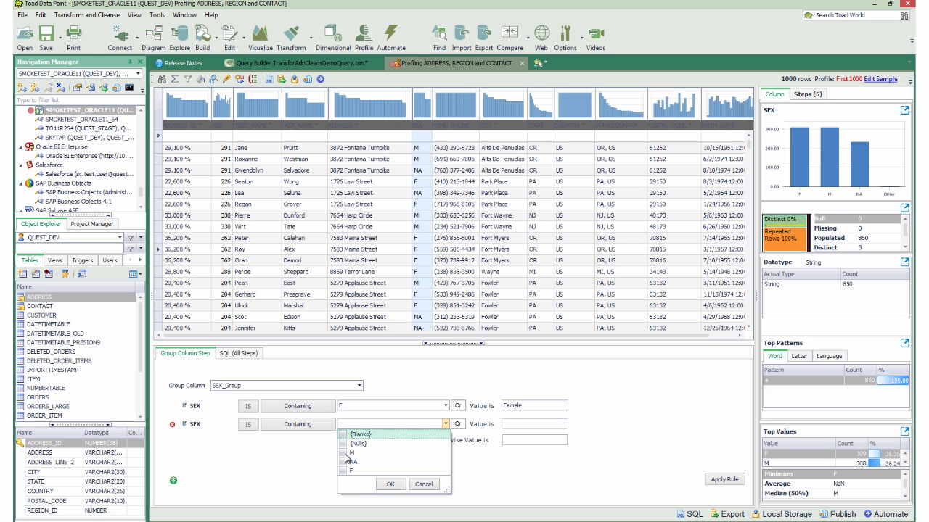
{"action": "left_click", "coordinate": [348, 444]}
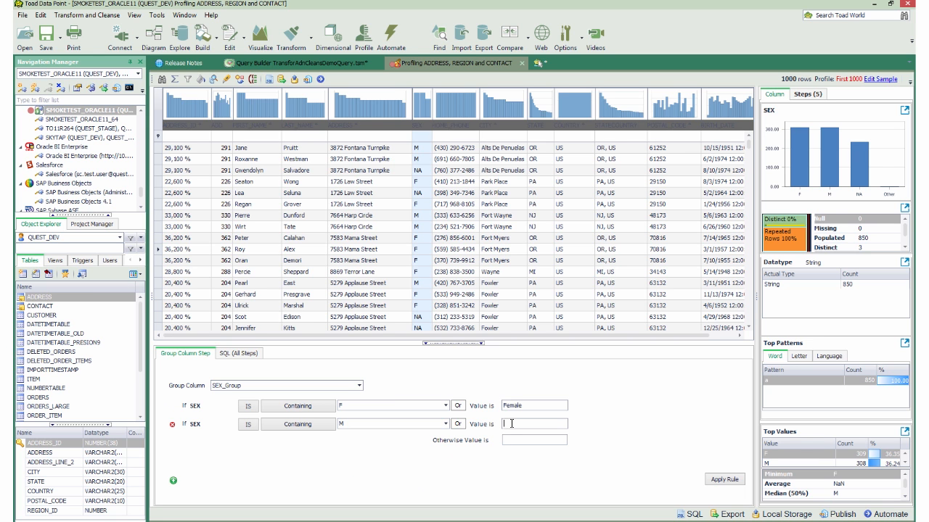
{"action": "type", "text": "male"}
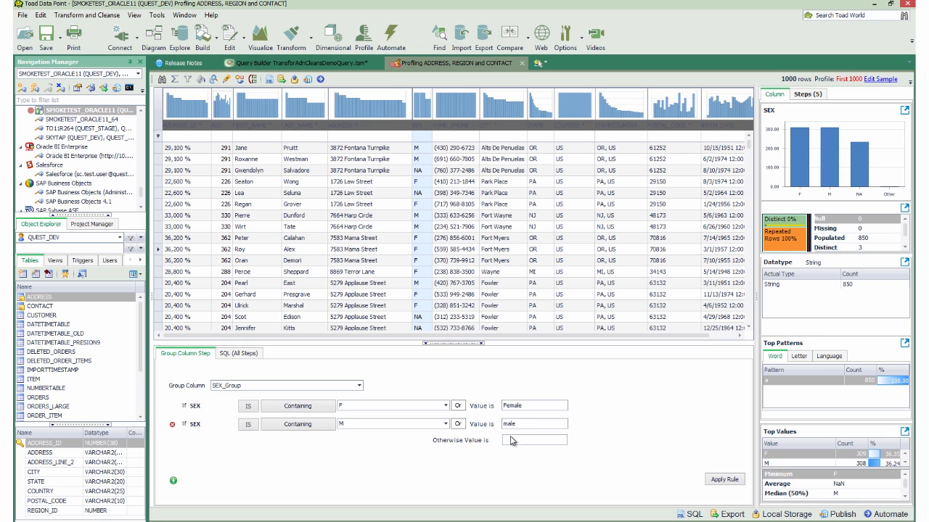
{"action": "type", "text": "Male"}
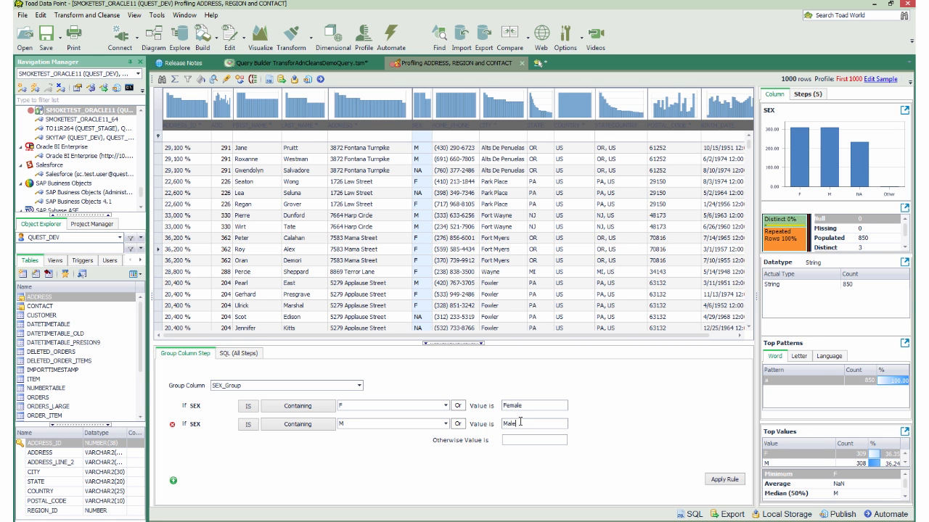
Label all other SEX values Other and create the SEX_Group column.
{"action": "left_click", "coordinate": [534, 441]}
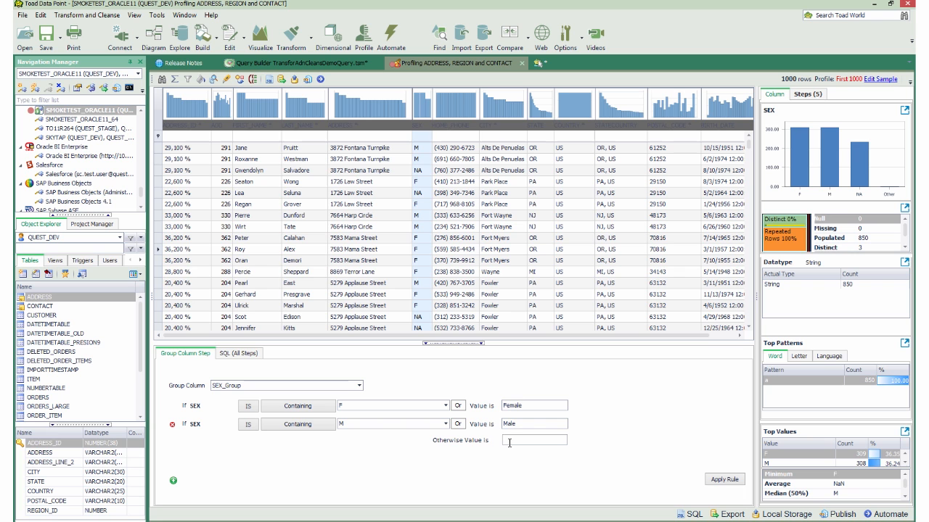
{"action": "type", "text": "Other"}
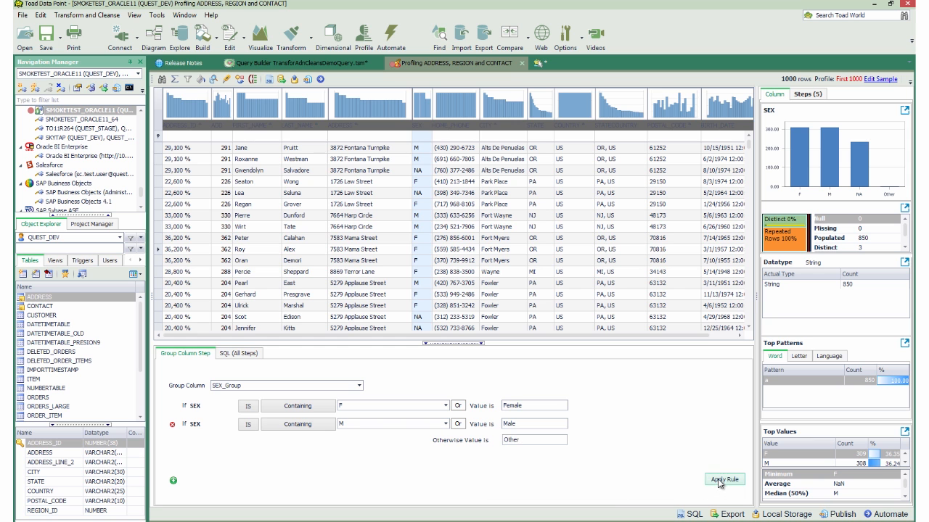
{"action": "left_click", "coordinate": [719, 479]}
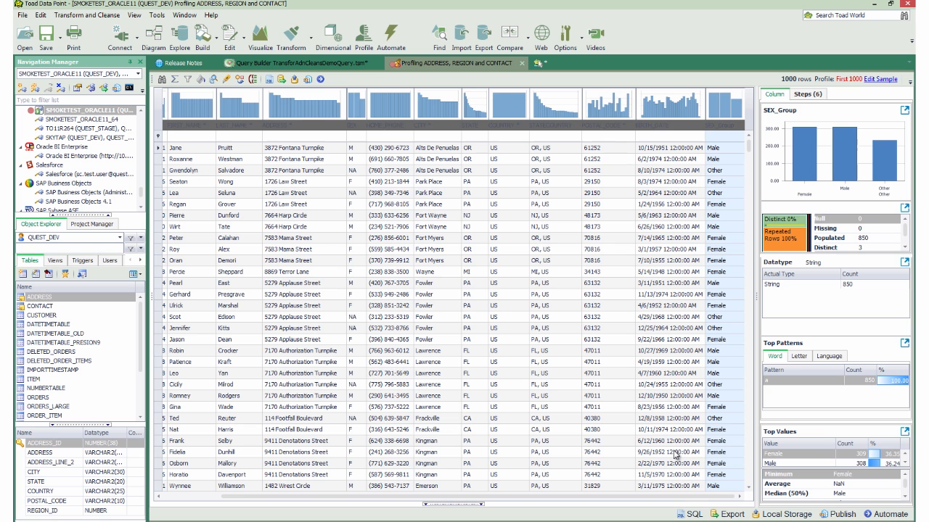
{"action": "mouse_move", "coordinate": [436, 441]}
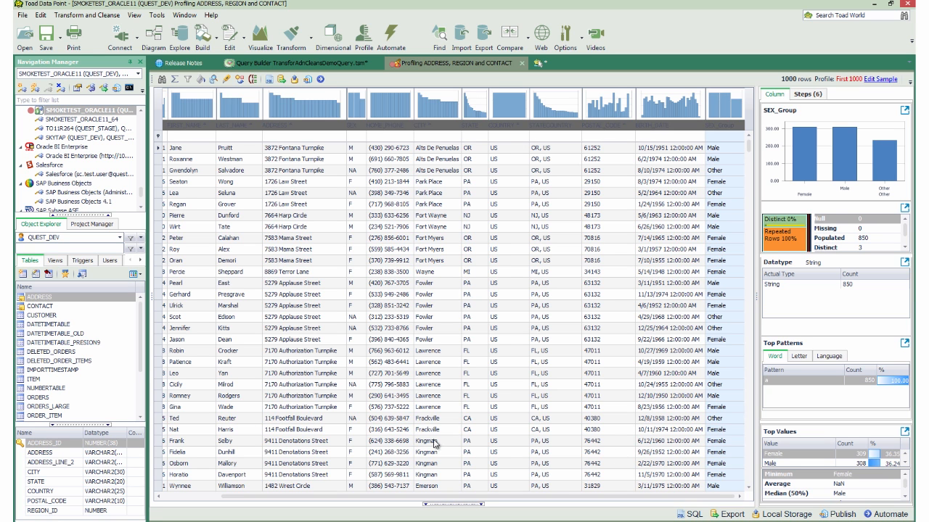